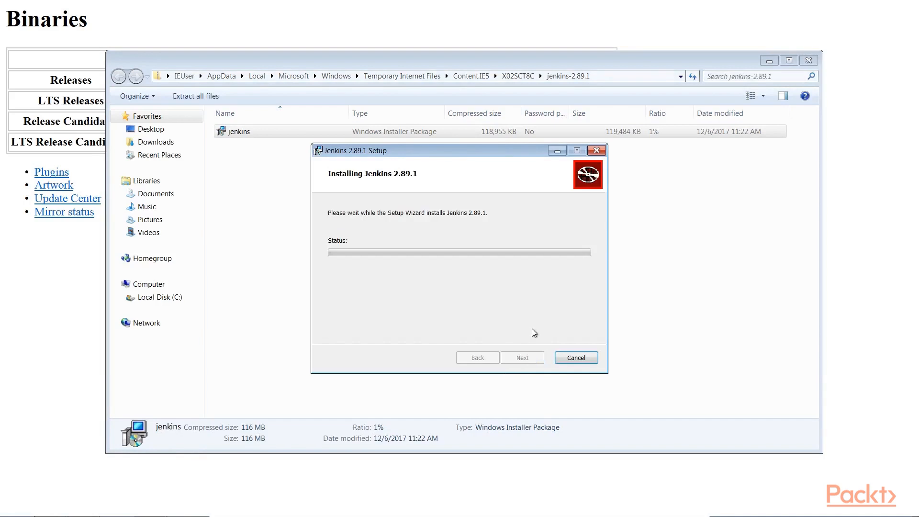
mouse_move(525, 282)
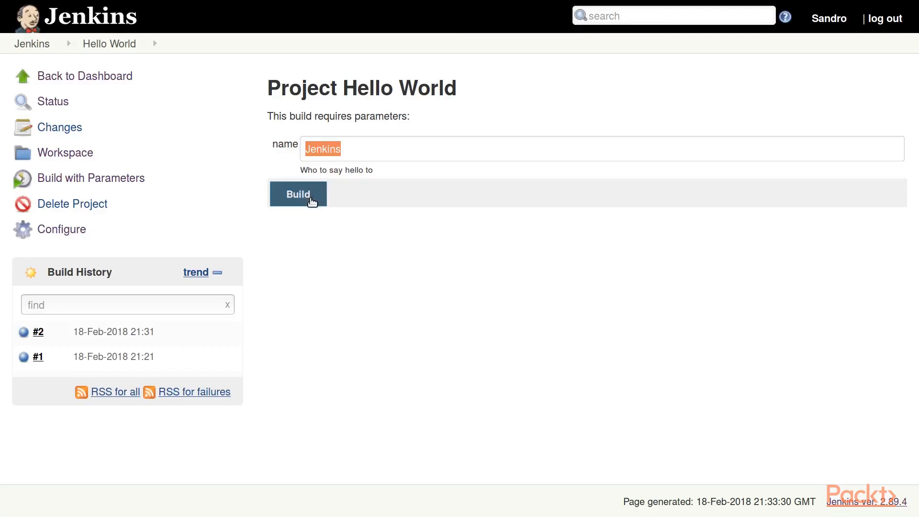
Step: Build Hello World with name 'Jenkins' and highlight the 'Finished: SUCCESS' console line
click(298, 194)
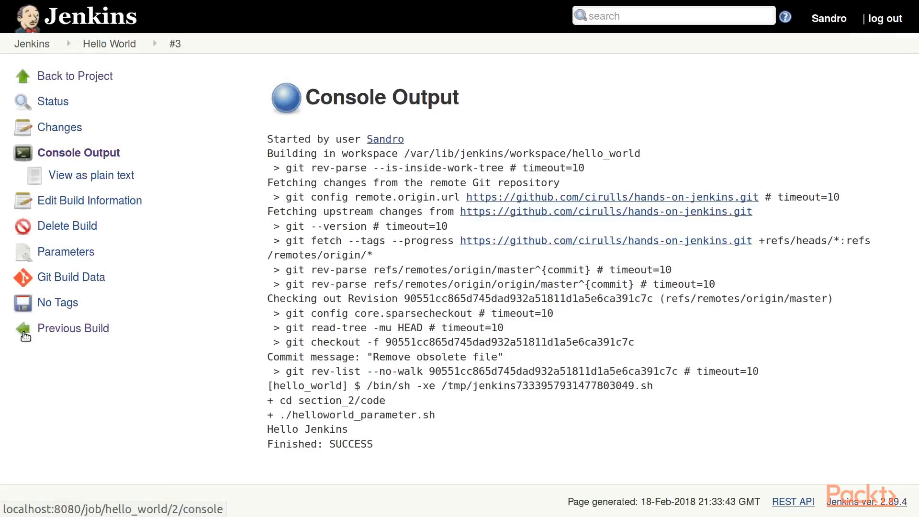
double_click(319, 444)
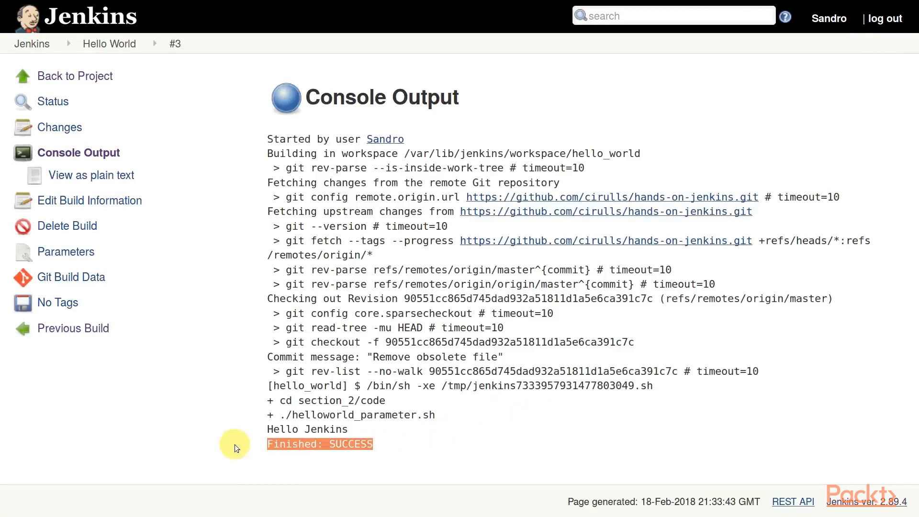
double_click(325, 428)
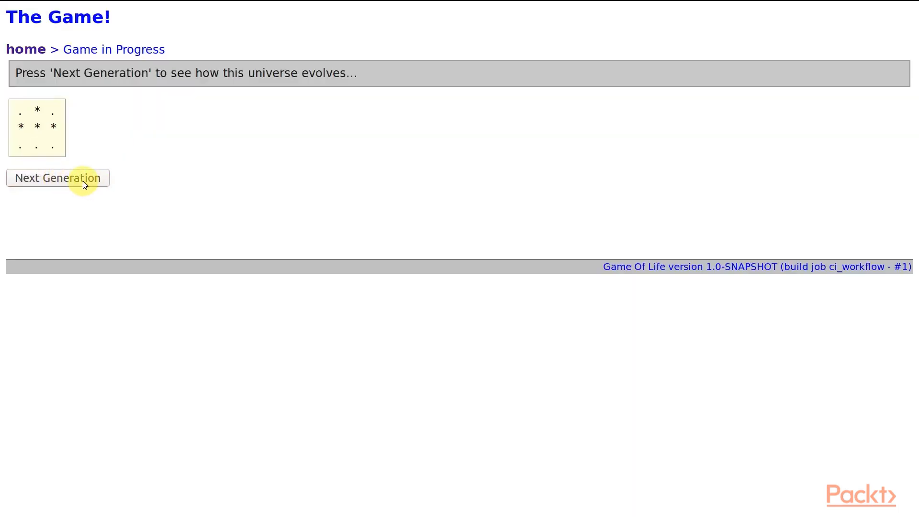
Step: Advance the Game of Life universe by one generation
click(58, 177)
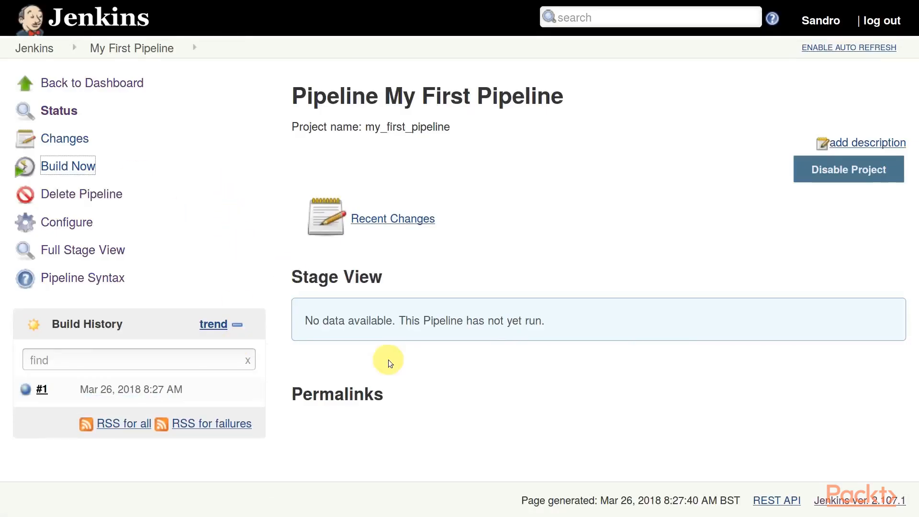
Step: Open the My First Pipeline job page from the dashboard
click(529, 345)
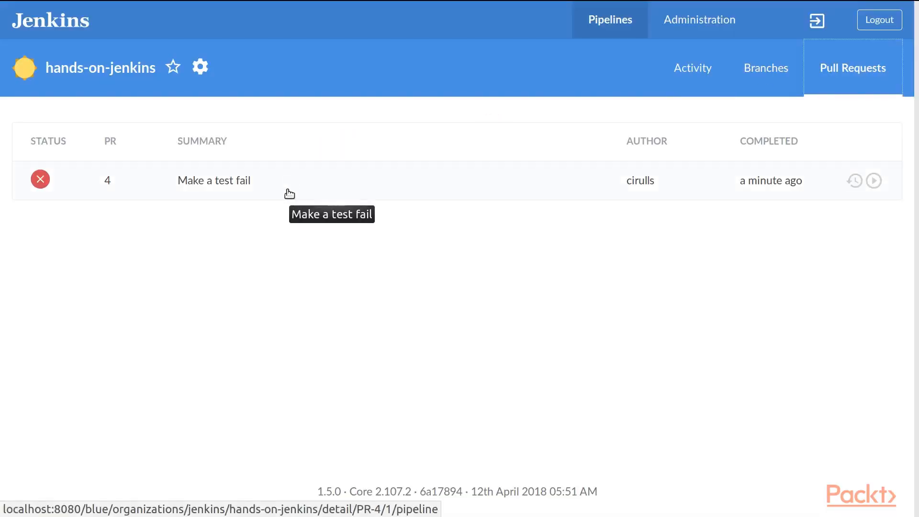
Step: Open the failed run for pull request 4 'Make a test fail'
click(213, 180)
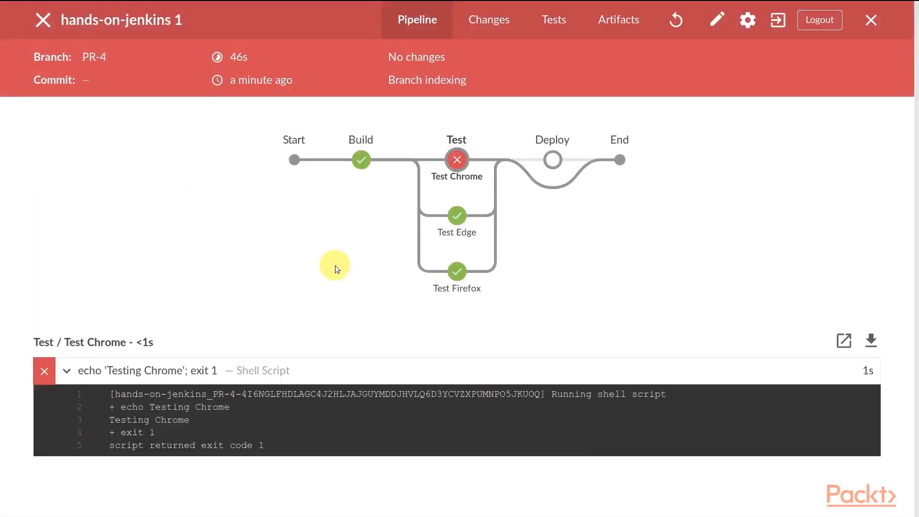
mouse_move(456, 159)
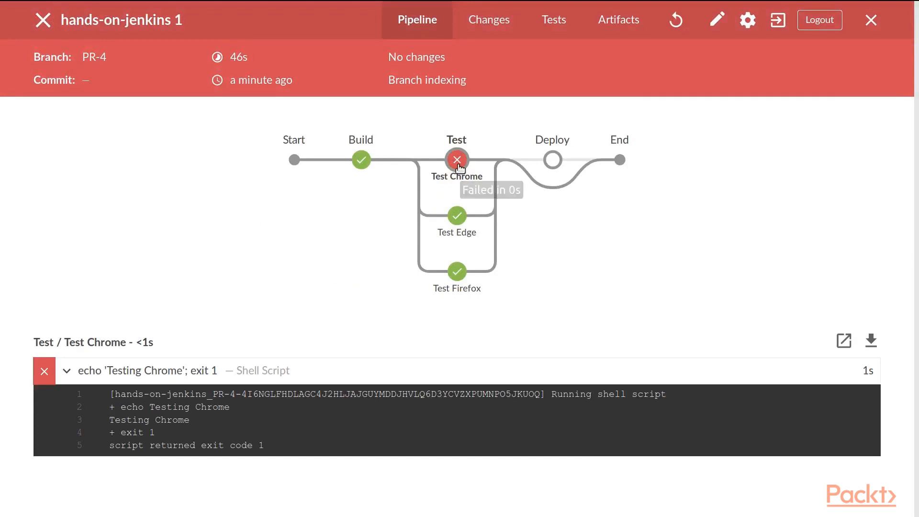
mouse_move(568, 218)
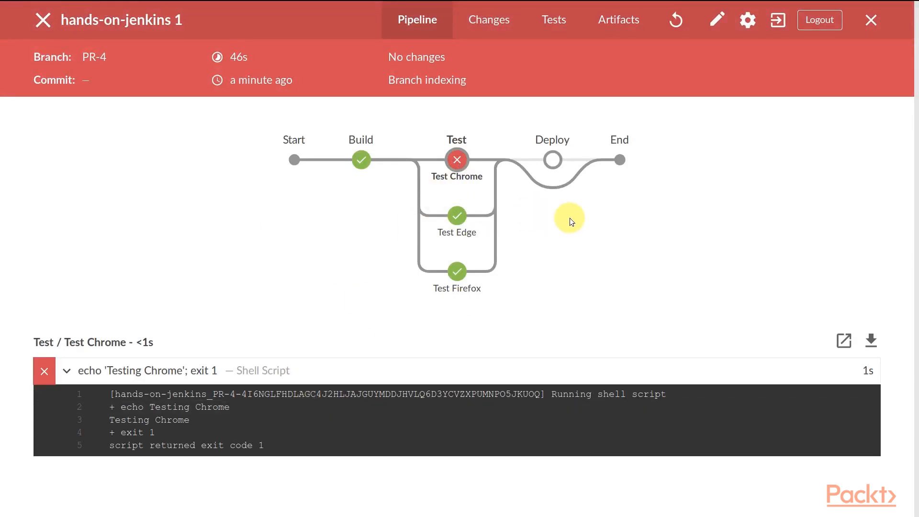